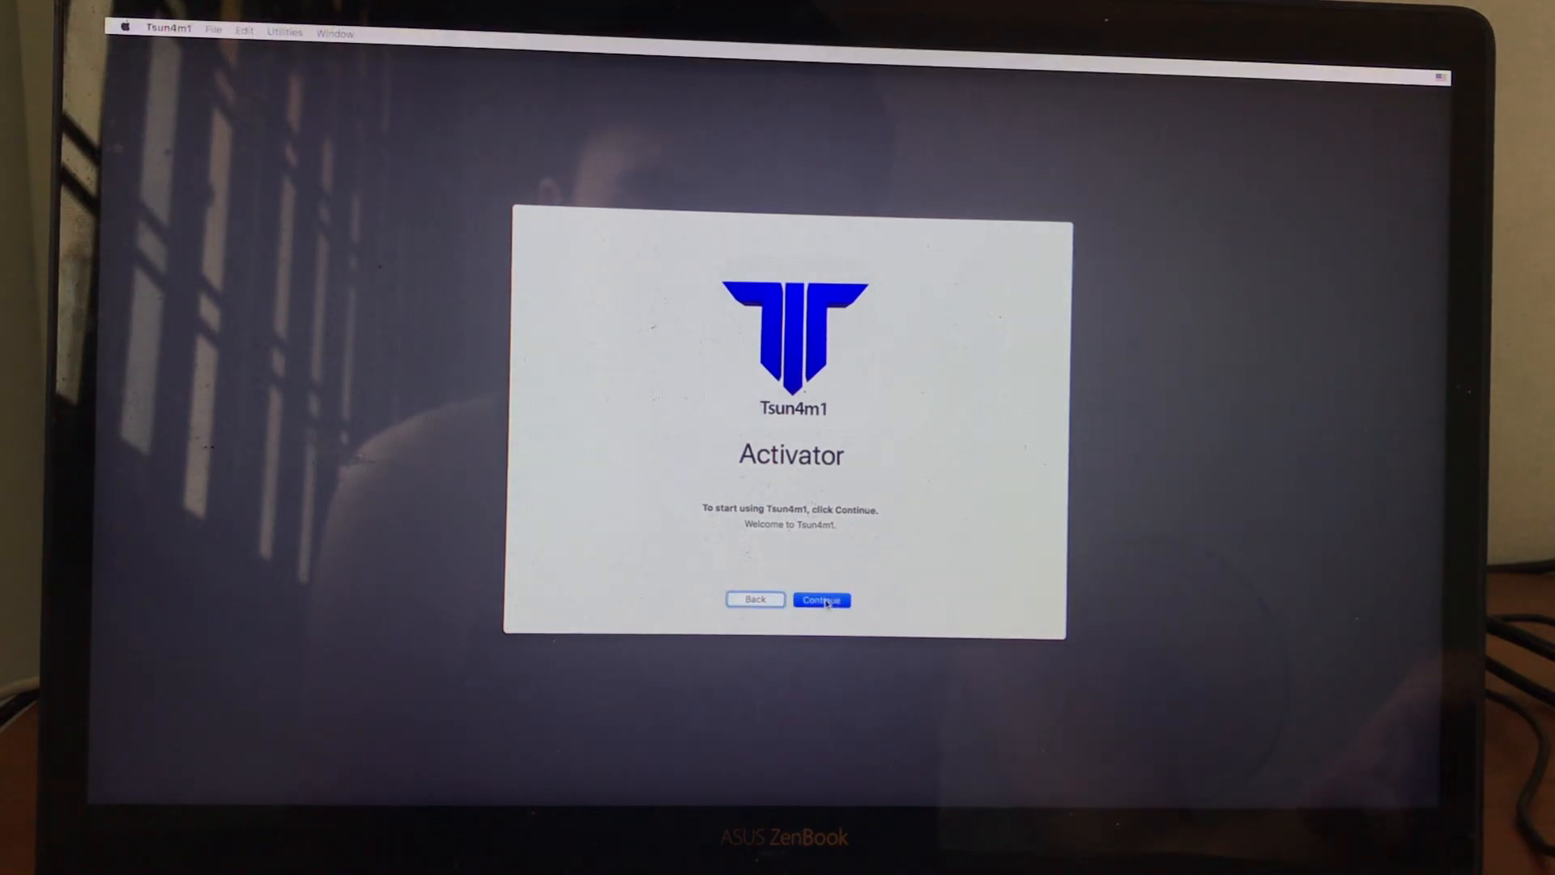
Step: Continue past the Tsun4m1 Activator welcome screen to reach the Terminal
left_click(283, 32)
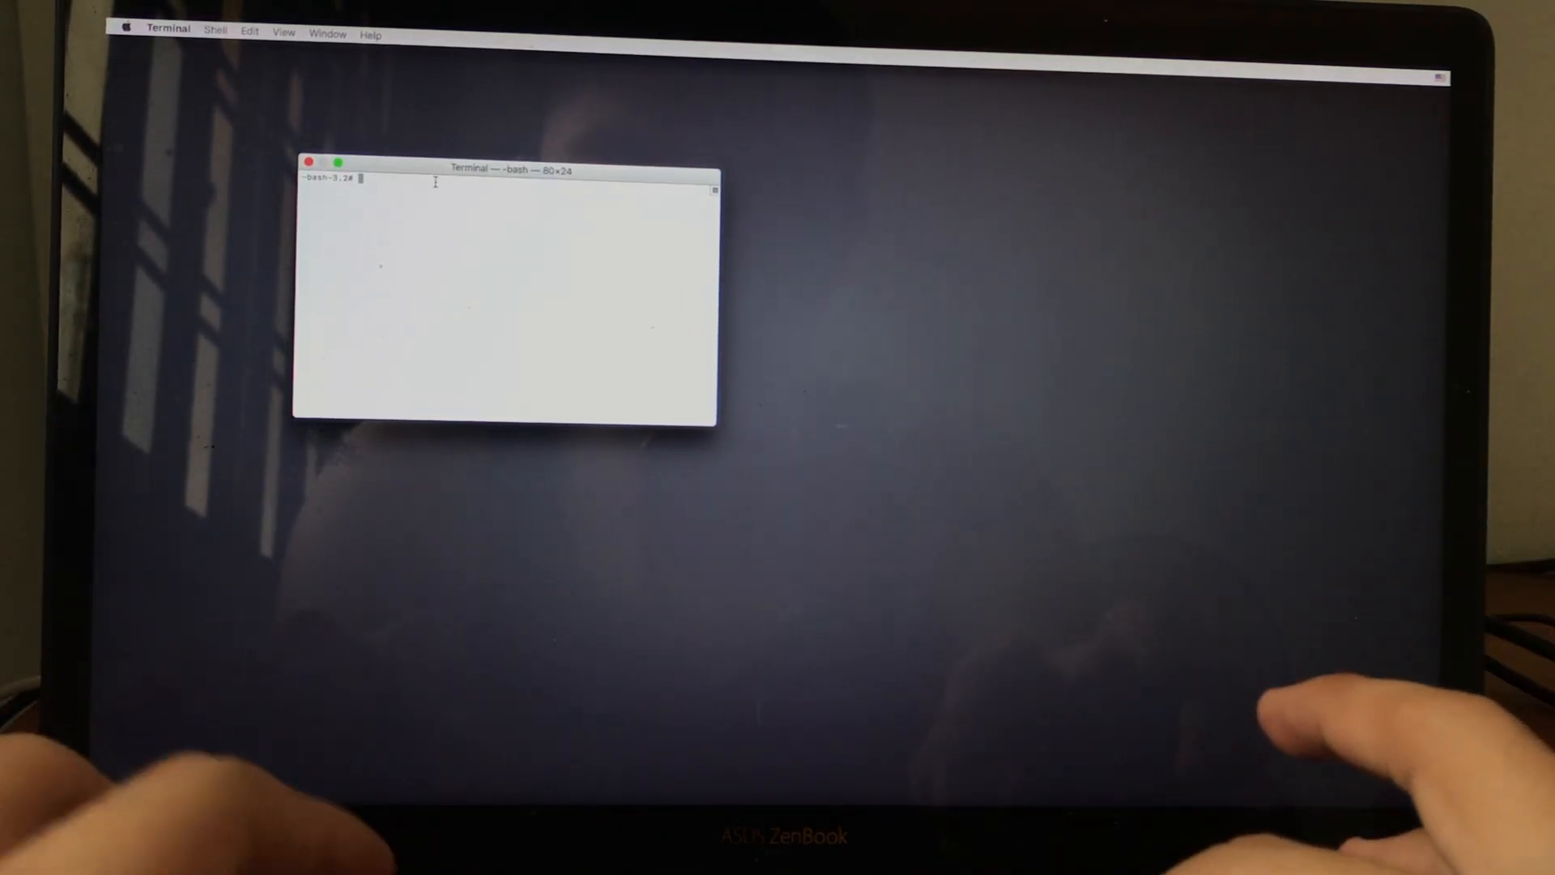
Step: Begin entering the activation command '102' at the root bash prompt
type("102-")
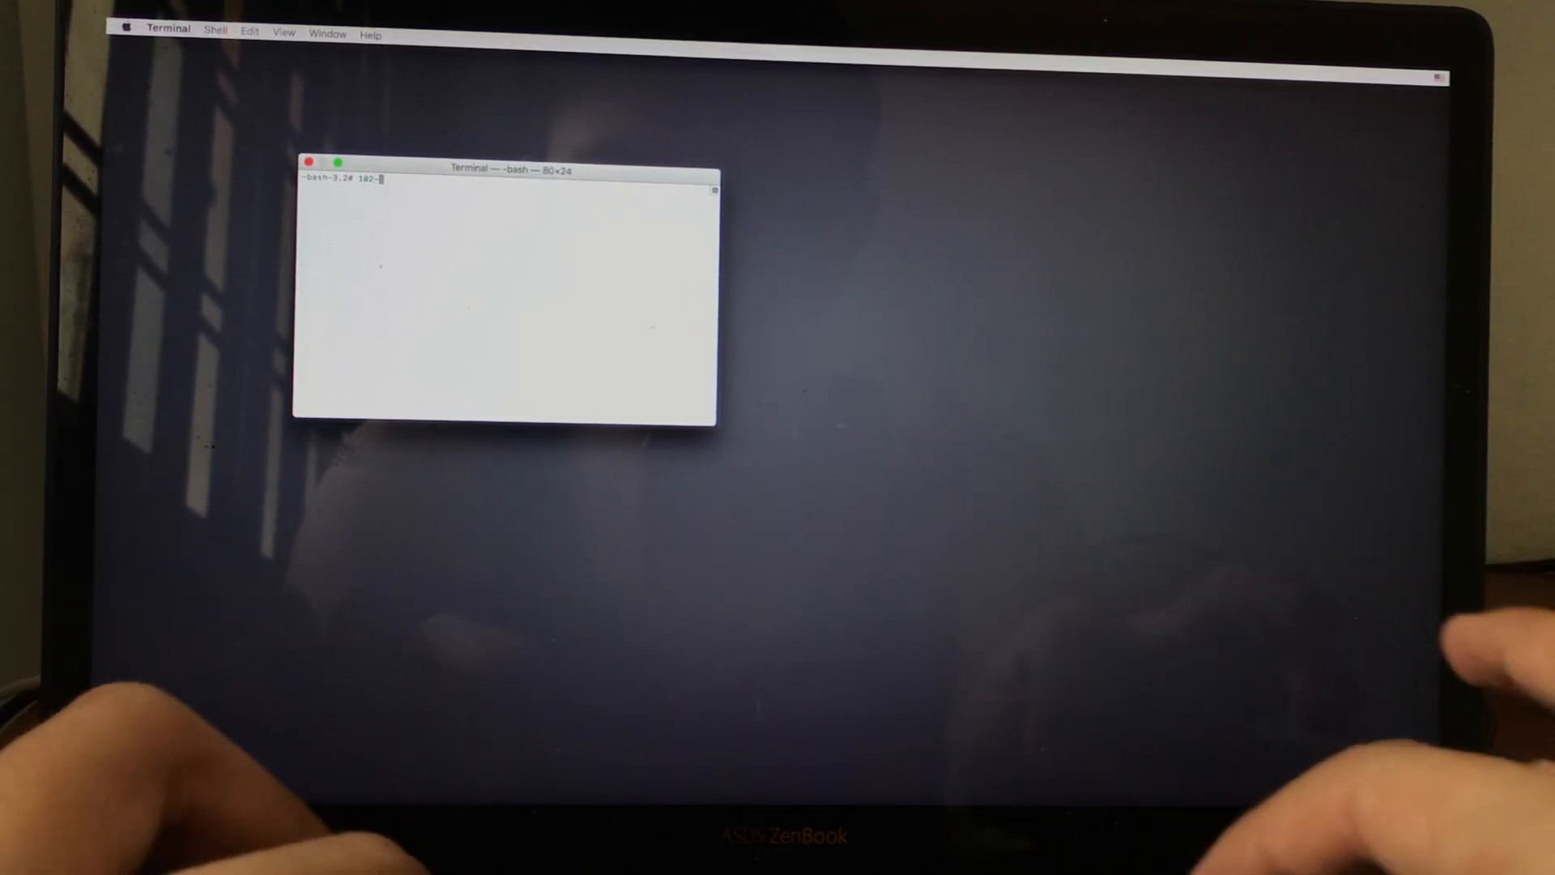